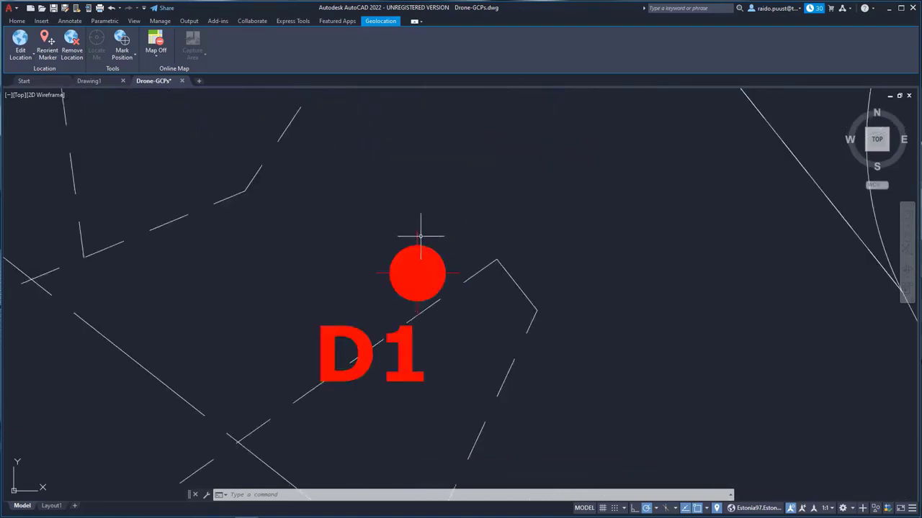
Step: Select the D1 marker, then zoom out to show the full site plan with all red markers
click(418, 274)
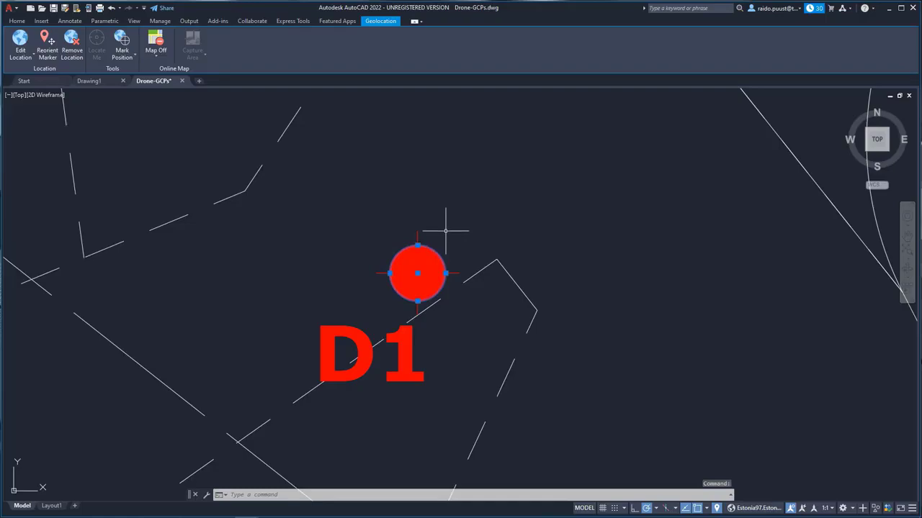
scroll(down, 3)
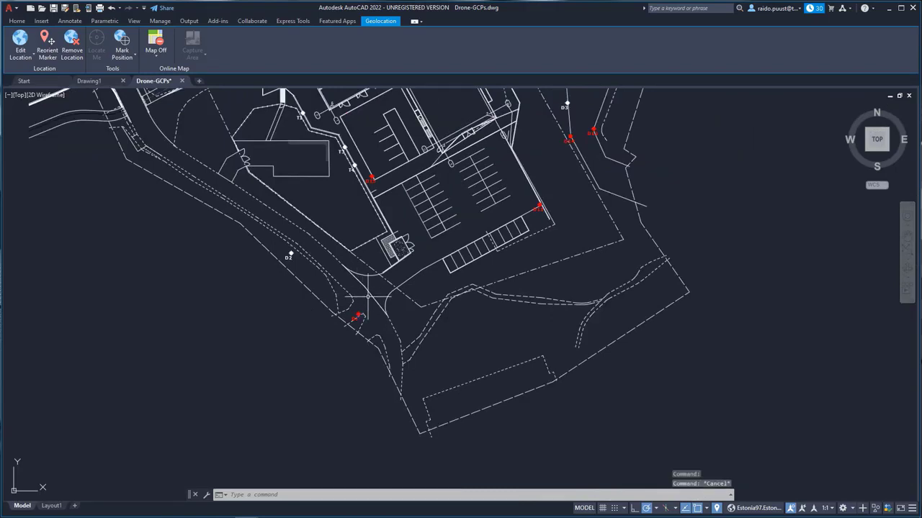
Step: Run COUNT on the D1 red circle marker, reporting 13 matching geometries
text(co)
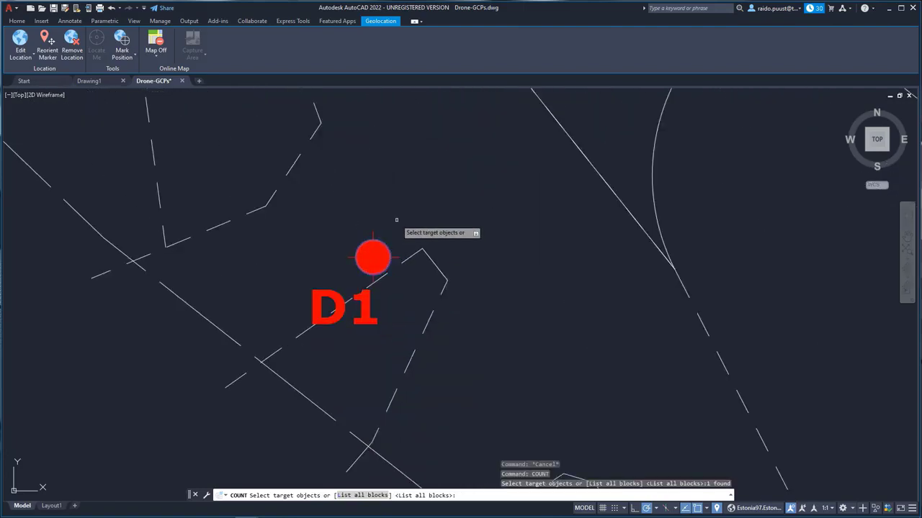
click(372, 256)
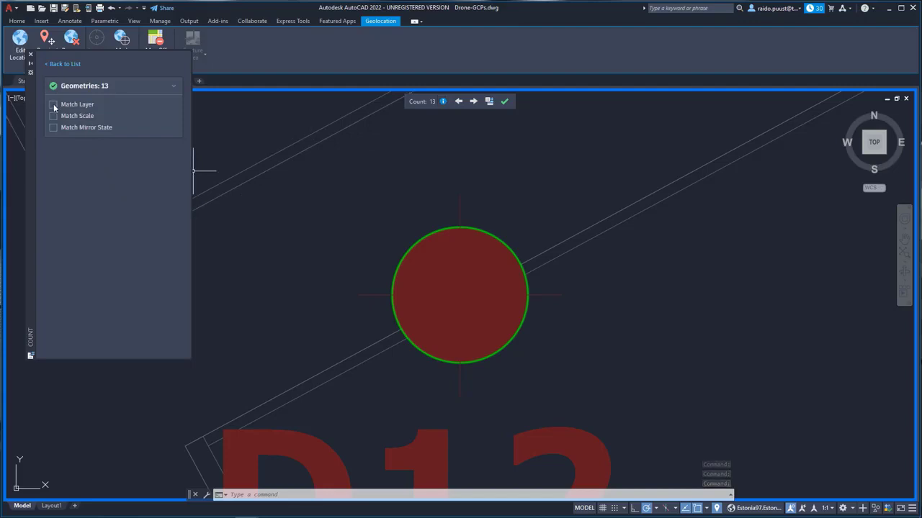
Step: Require Match Layer and Match Scale in the count (still 13) and dismiss the settings panel
click(54, 104)
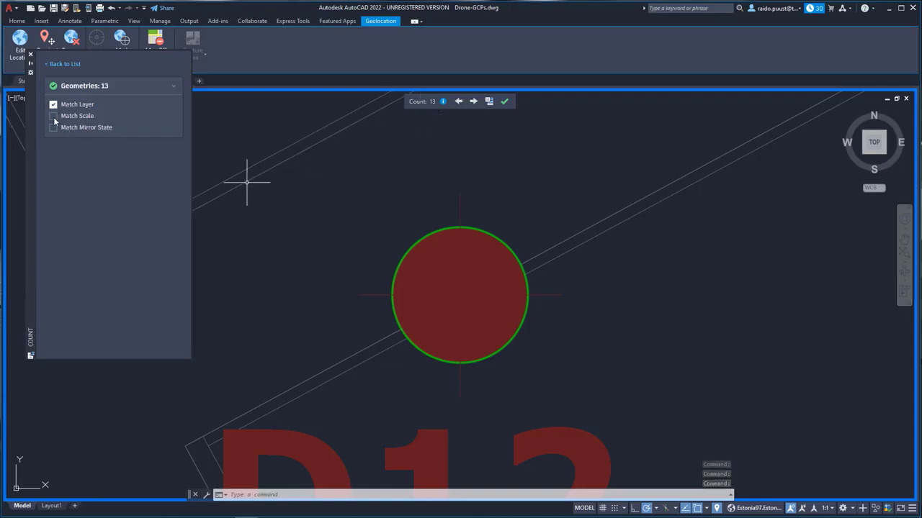
click(52, 116)
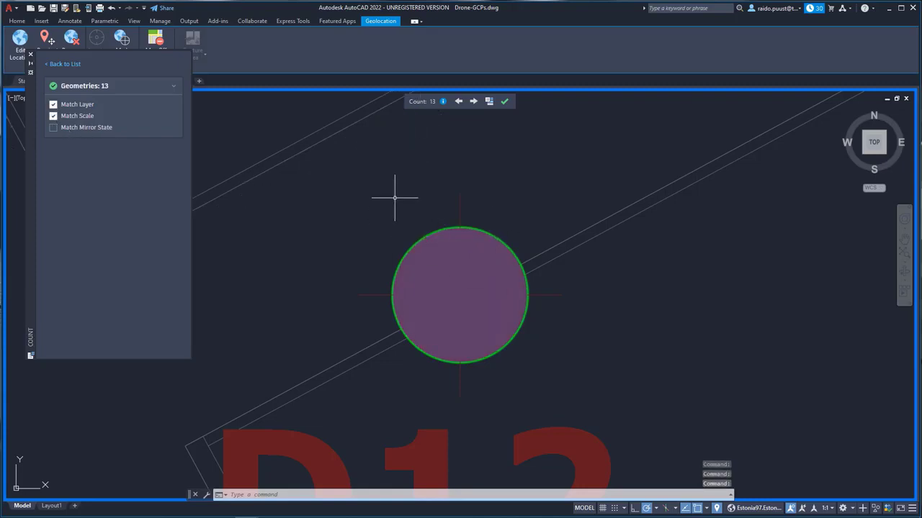
click(51, 127)
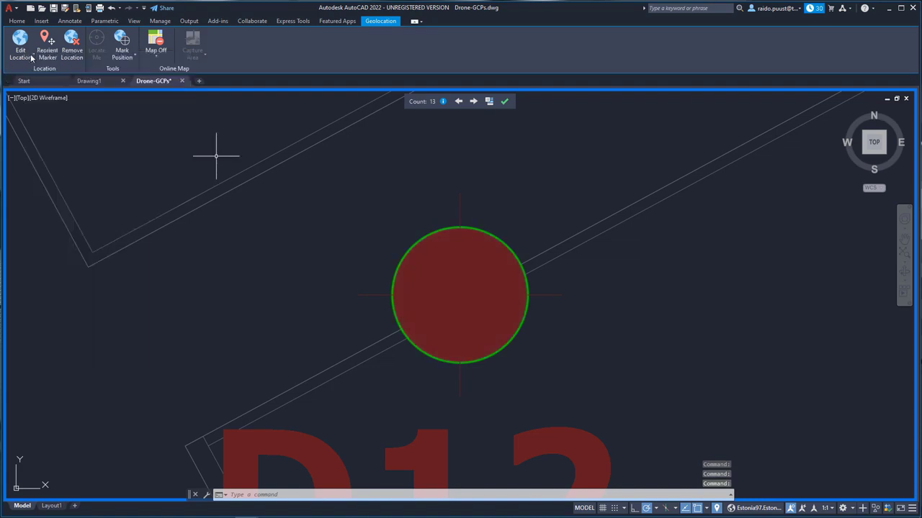
mouse_move(499, 159)
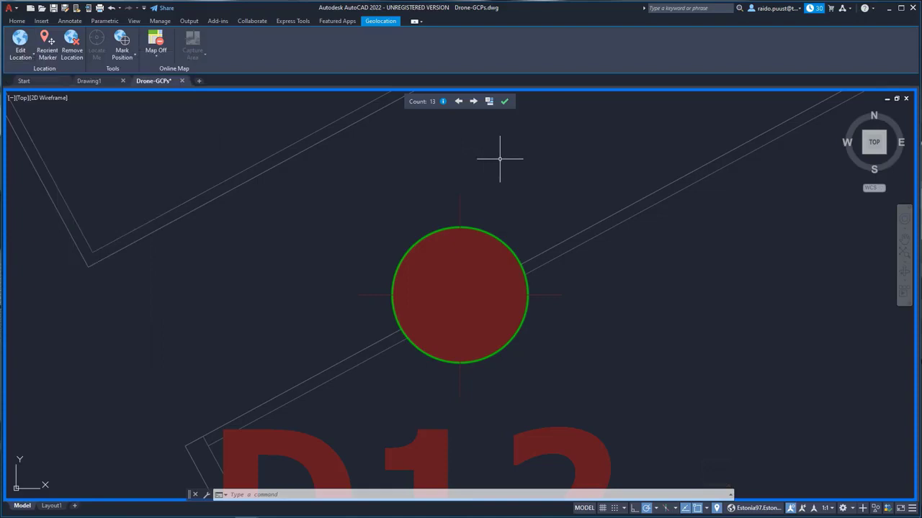
mouse_move(513, 155)
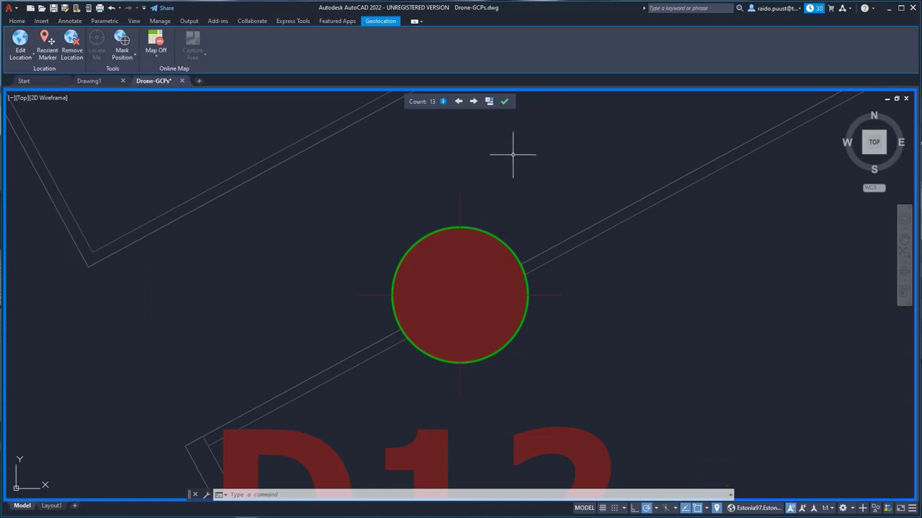
mouse_move(515, 174)
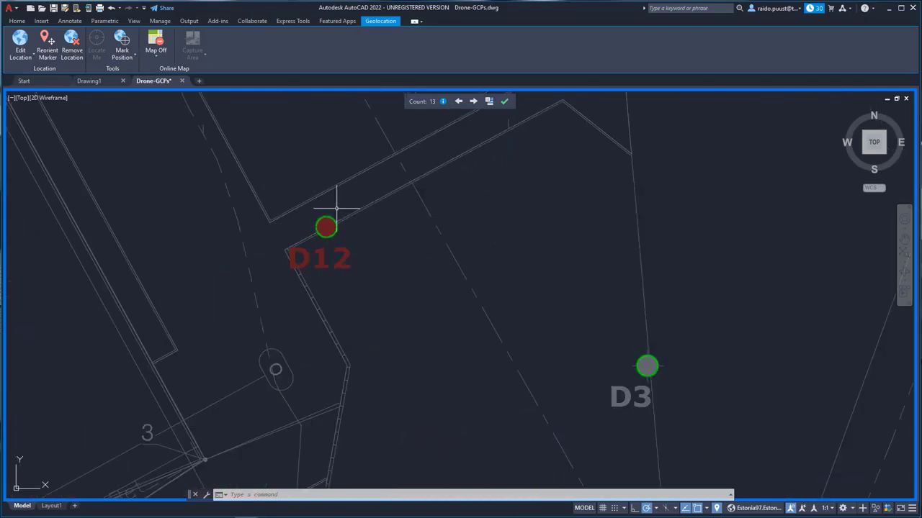
mouse_move(357, 237)
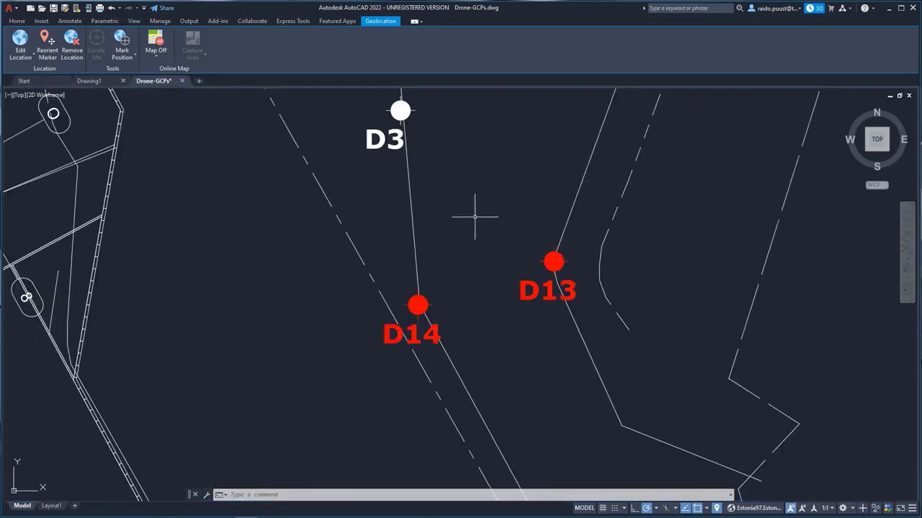
mouse_move(555, 261)
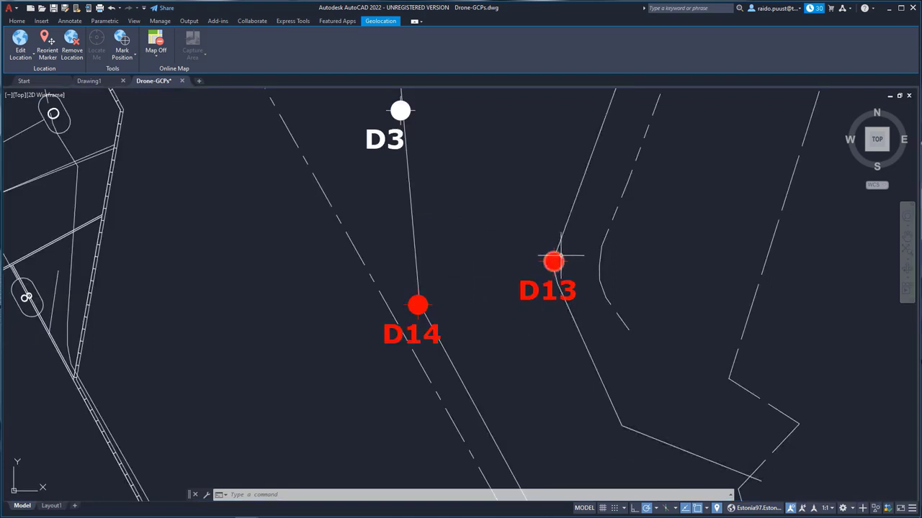
Step: Copy the D13 marker from a base point on it, then start REGEN
click(553, 262)
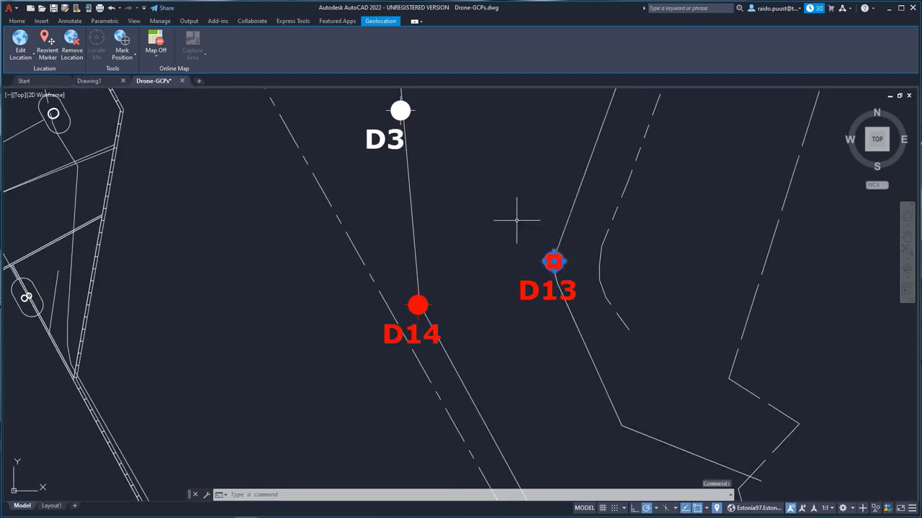
click(554, 263)
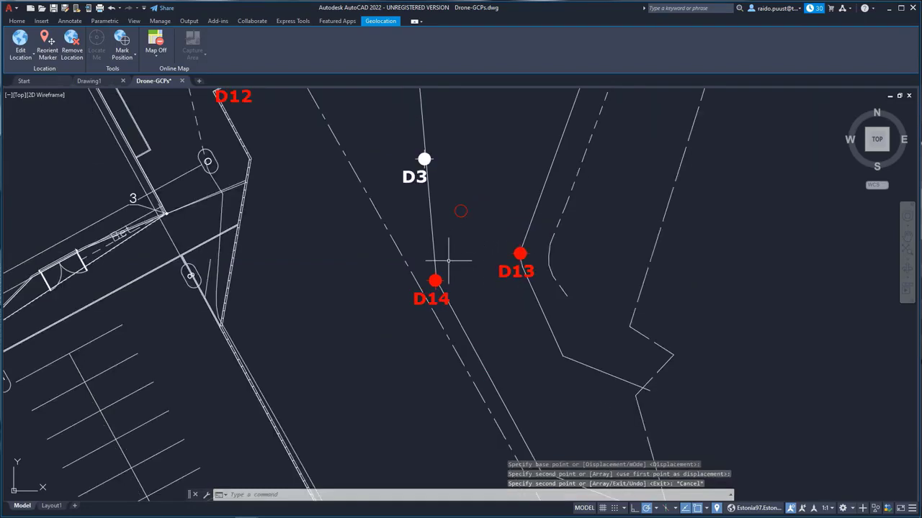
text(RE)
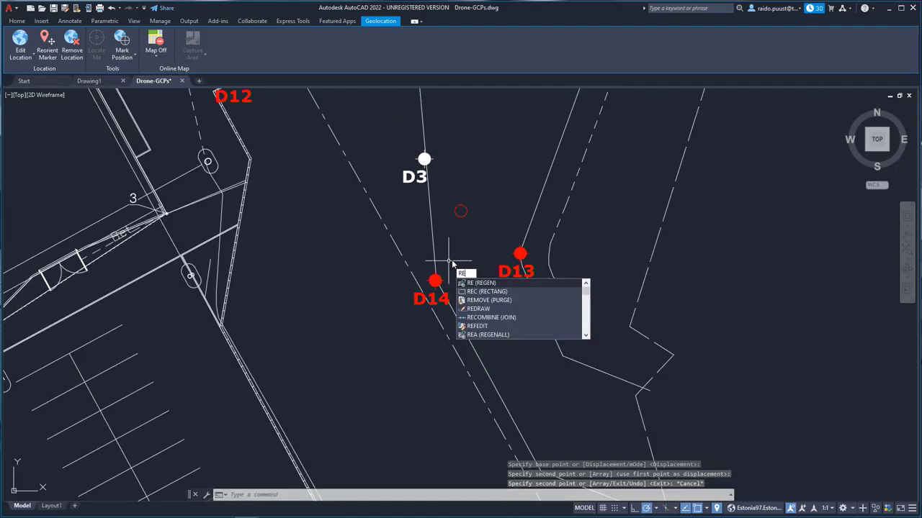